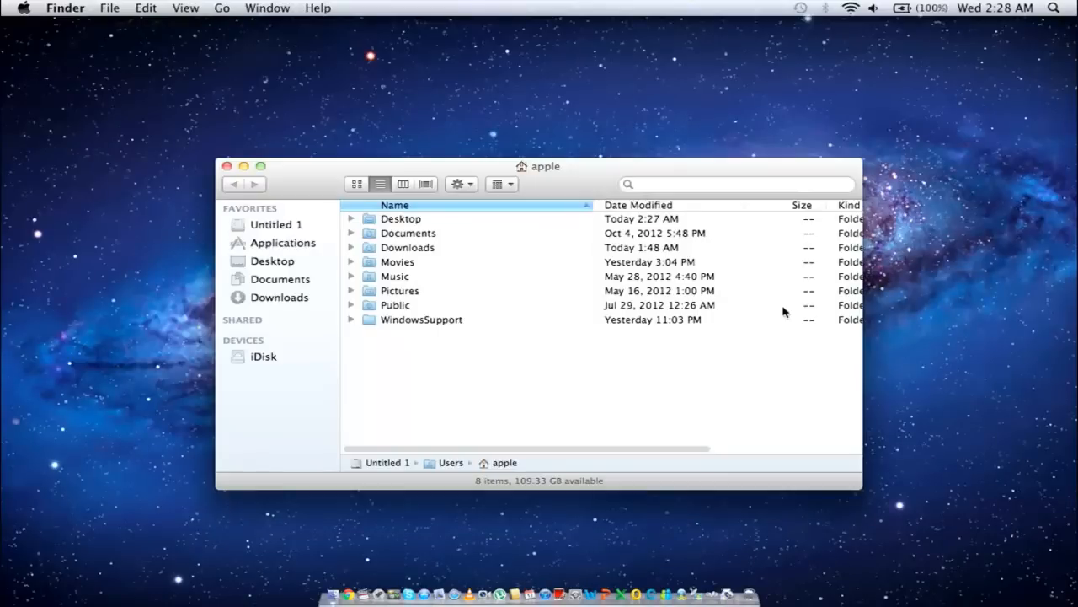
mouse_move(326, 259)
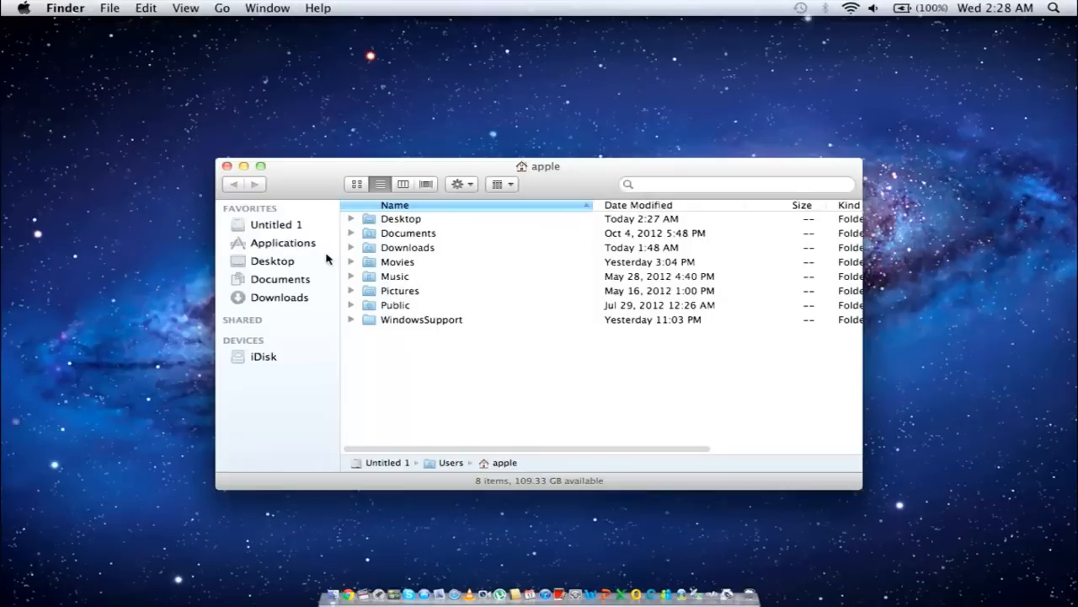
- Launch Boot Camp Assistant from Applications > Utilities in Finder
click(284, 243)
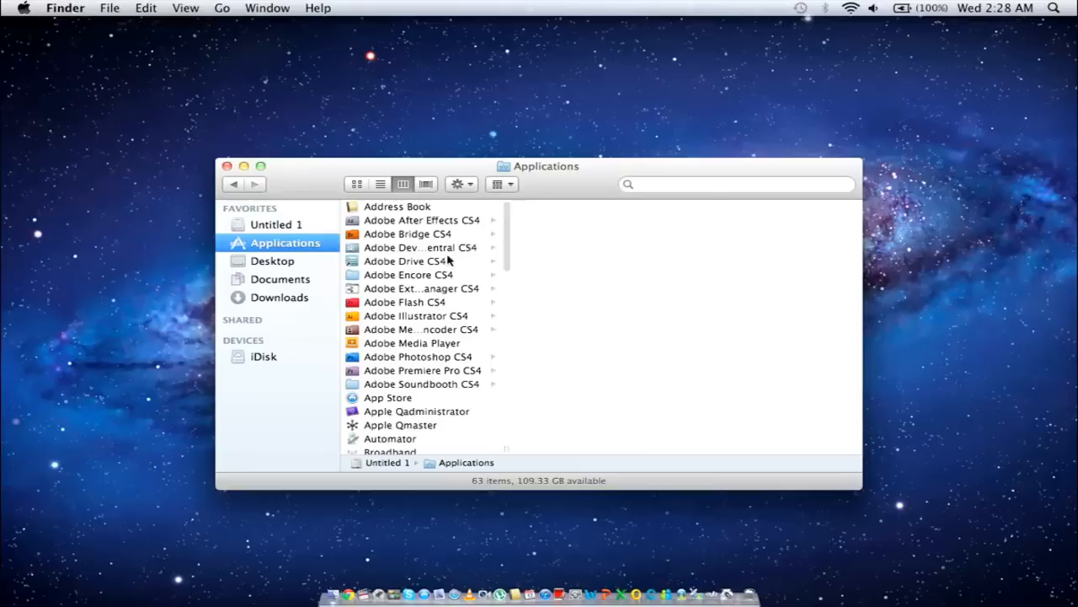
scroll(down, 3)
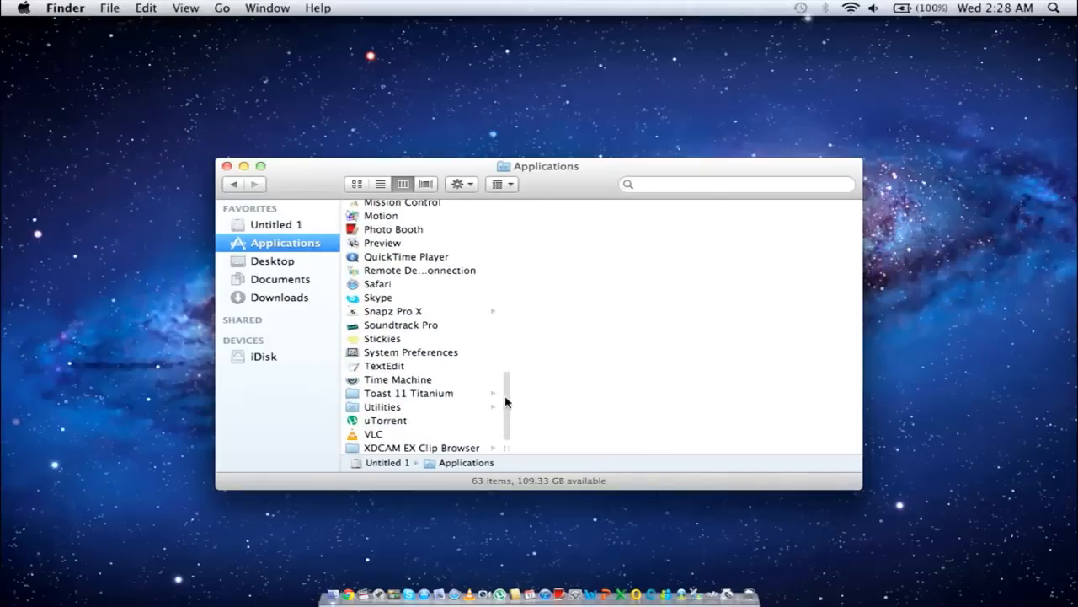
click(381, 406)
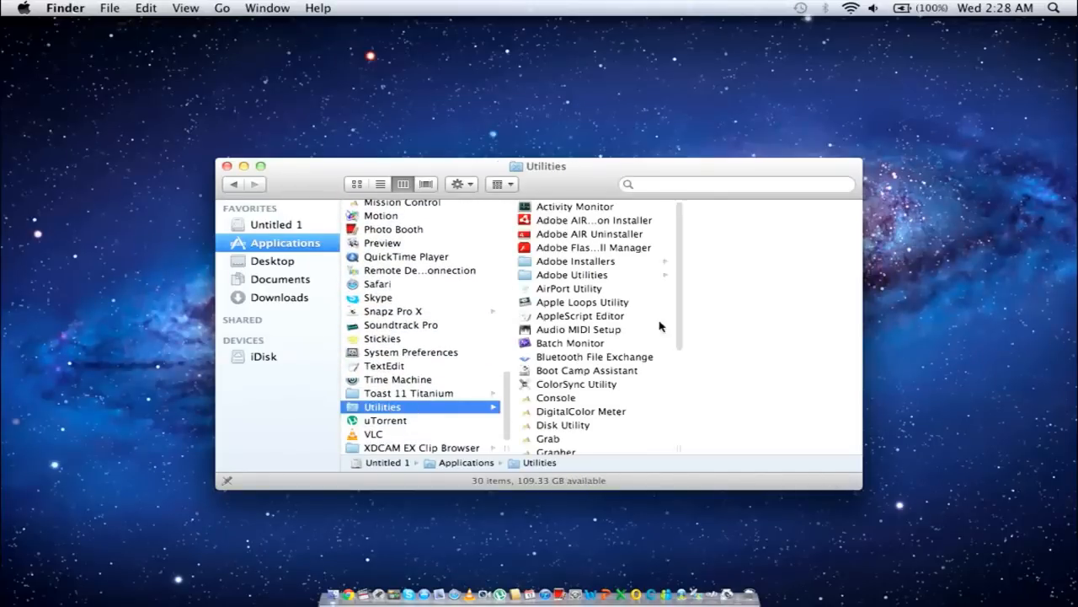
double_click(593, 369)
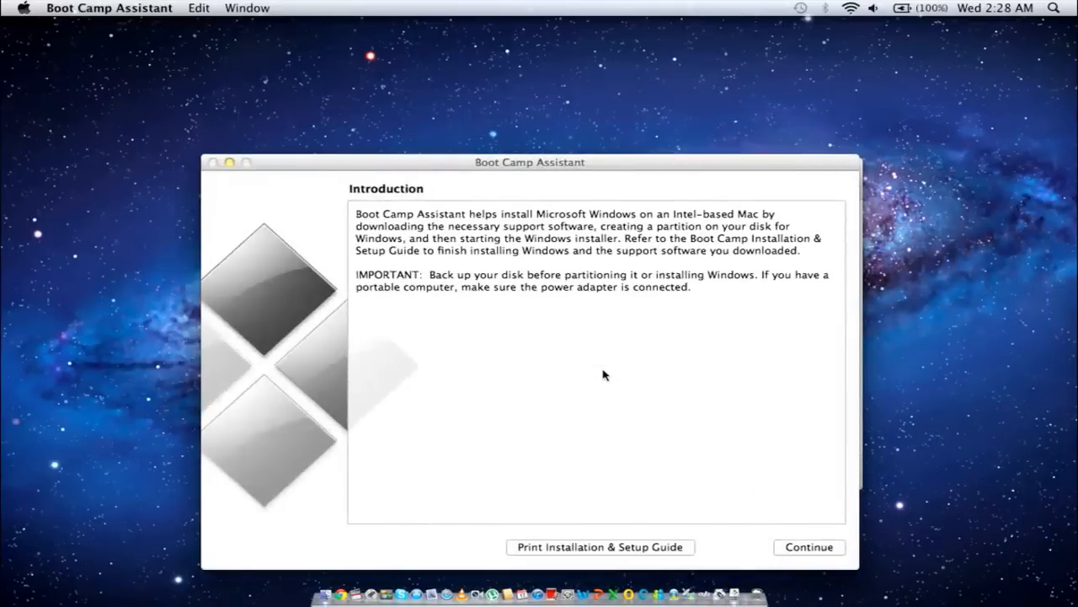
mouse_move(717, 437)
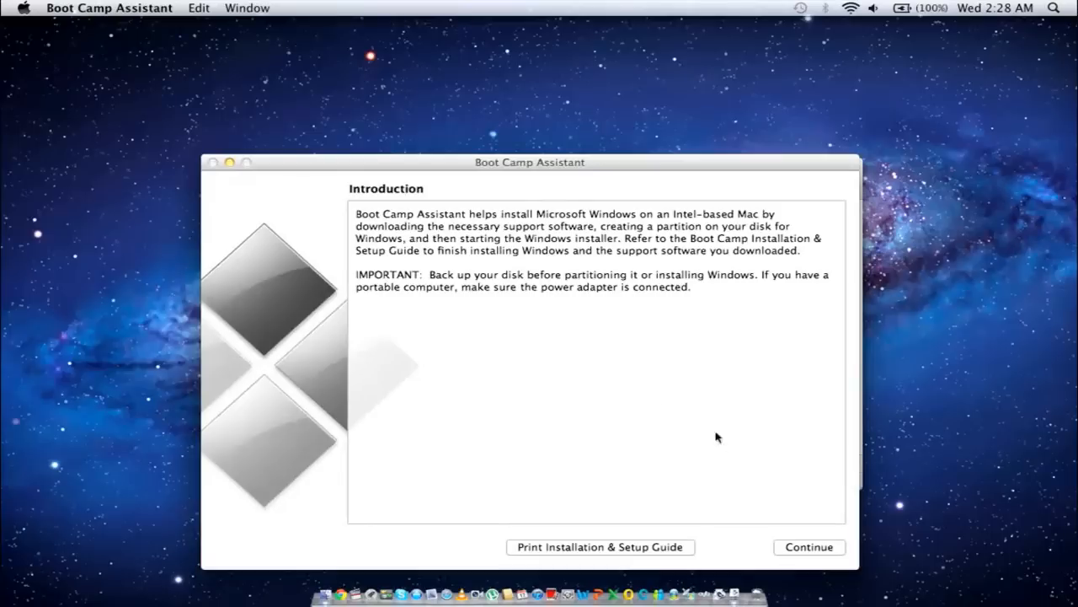
- Pass the introduction and choose 'I have already downloaded the Windows support software'
click(808, 546)
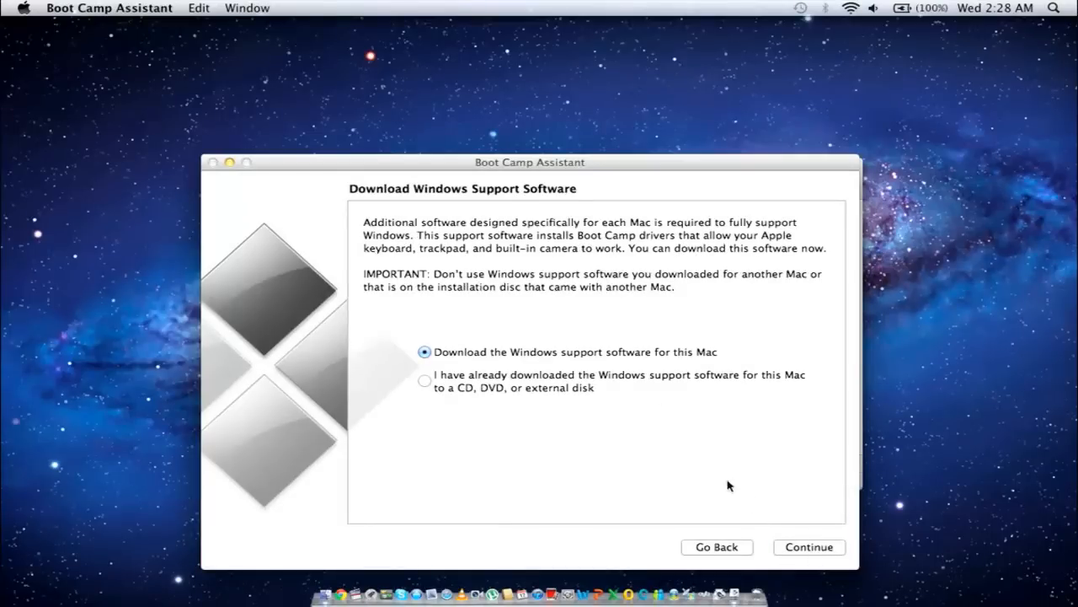
click(425, 380)
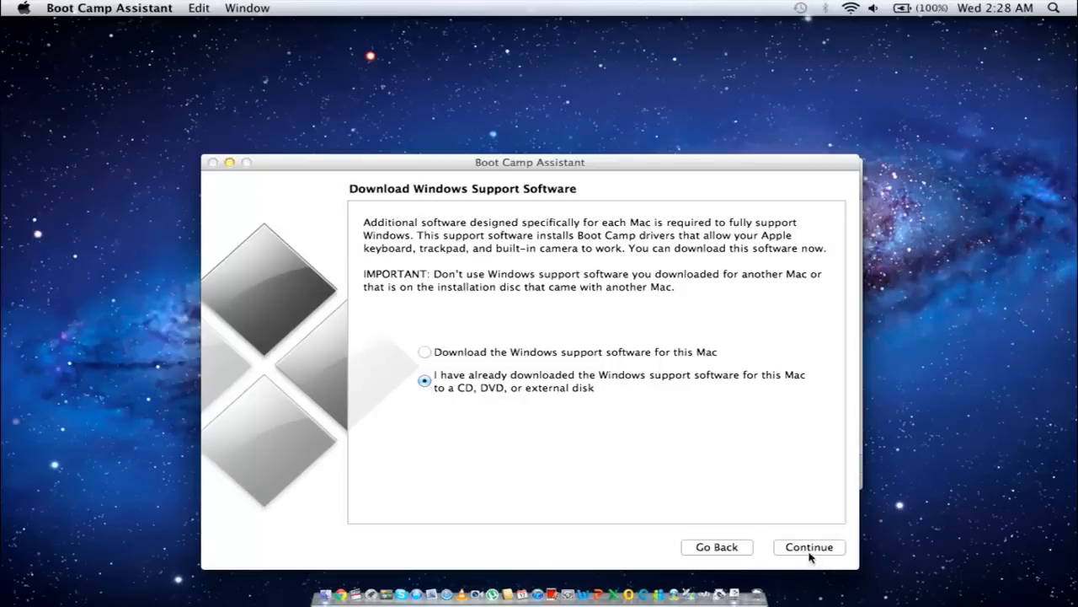
click(808, 547)
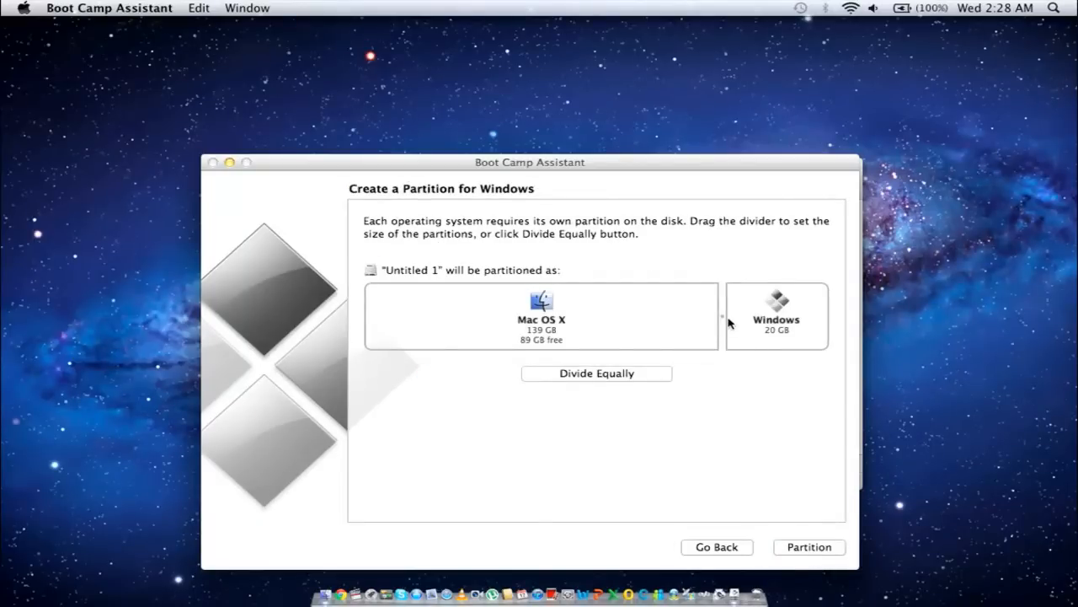
mouse_move(632, 384)
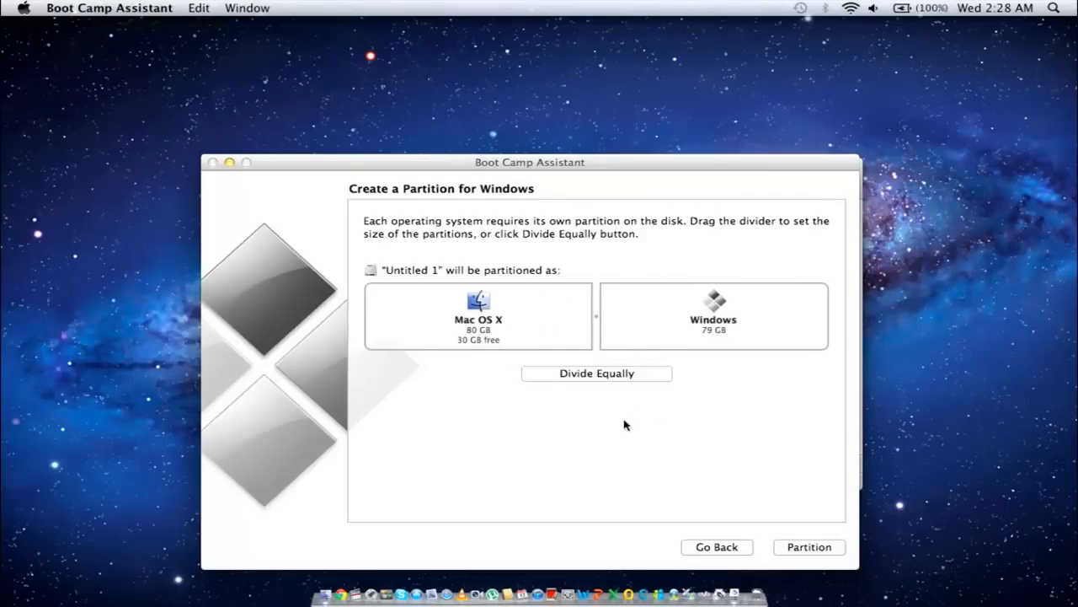
- Size the Windows partition to 35 GB, leaving 124 GB for Mac OS X, and partition
drag(594, 320, 571, 320)
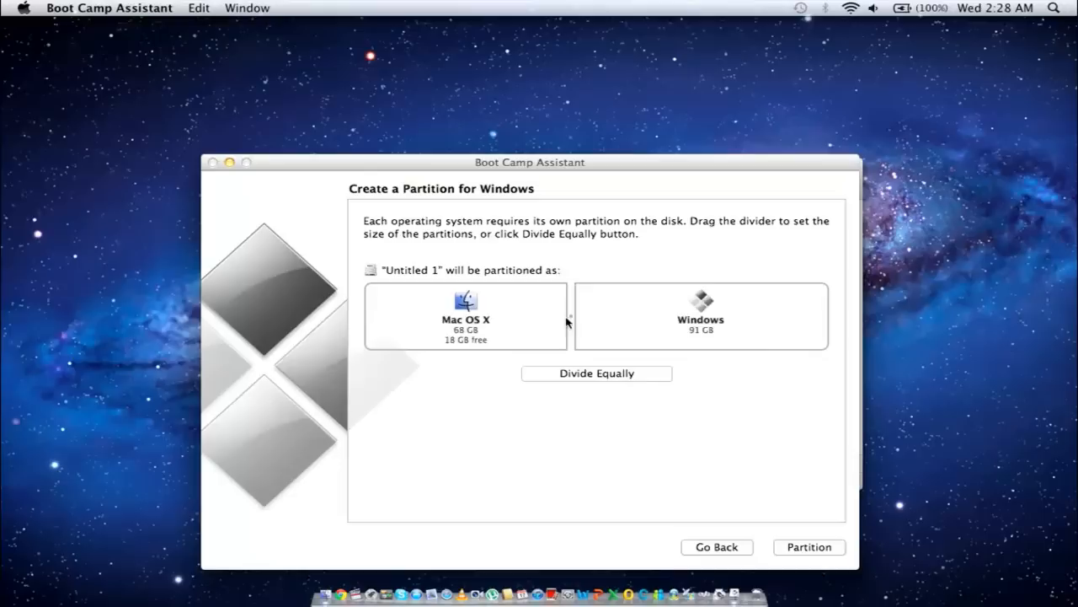
drag(569, 315, 529, 327)
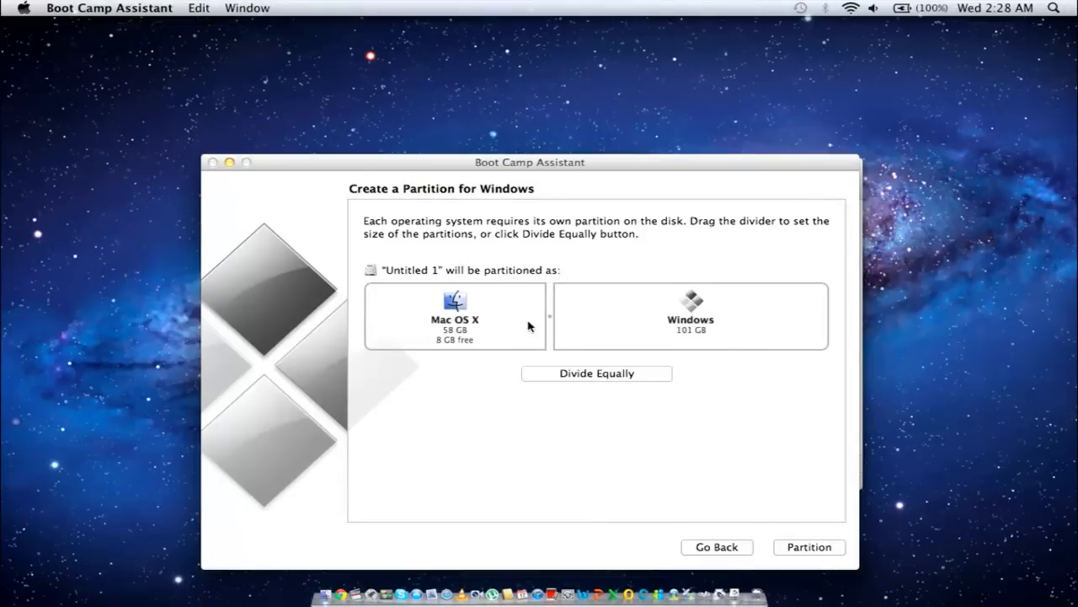
drag(533, 316, 716, 335)
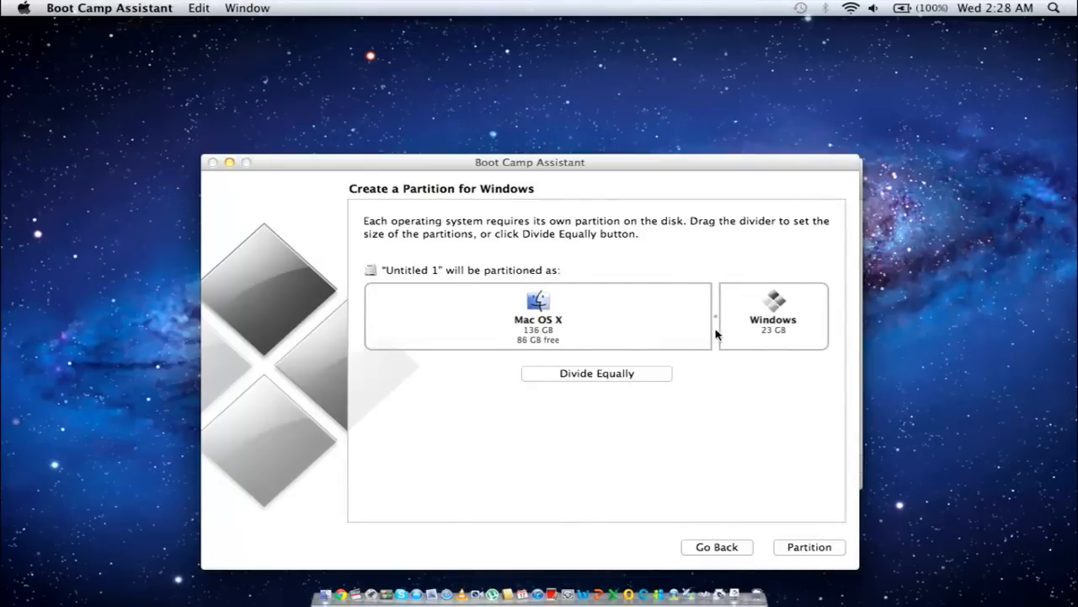
drag(716, 333, 689, 333)
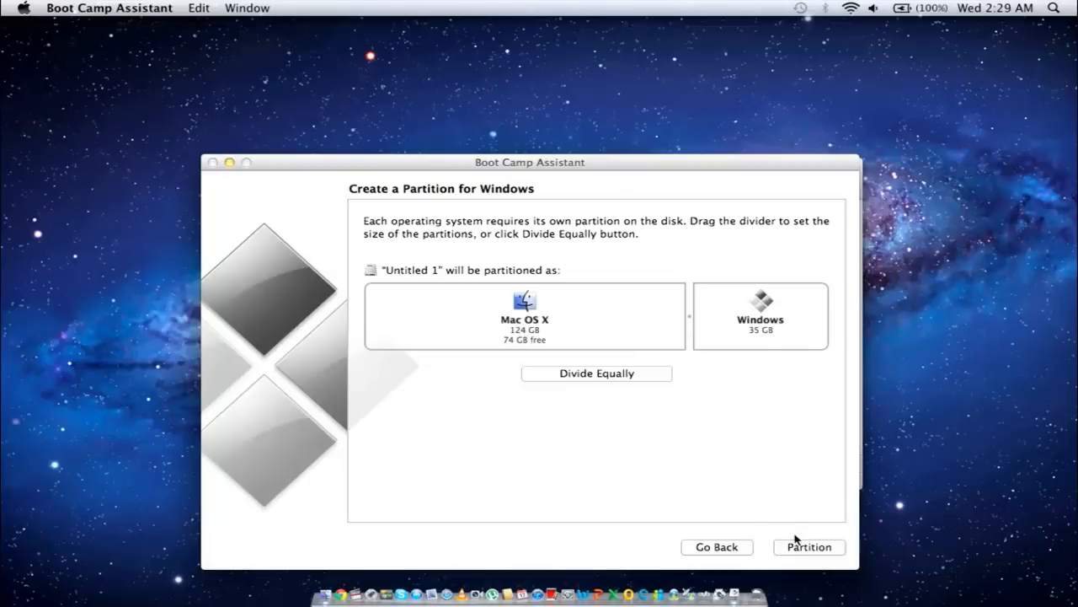
click(808, 547)
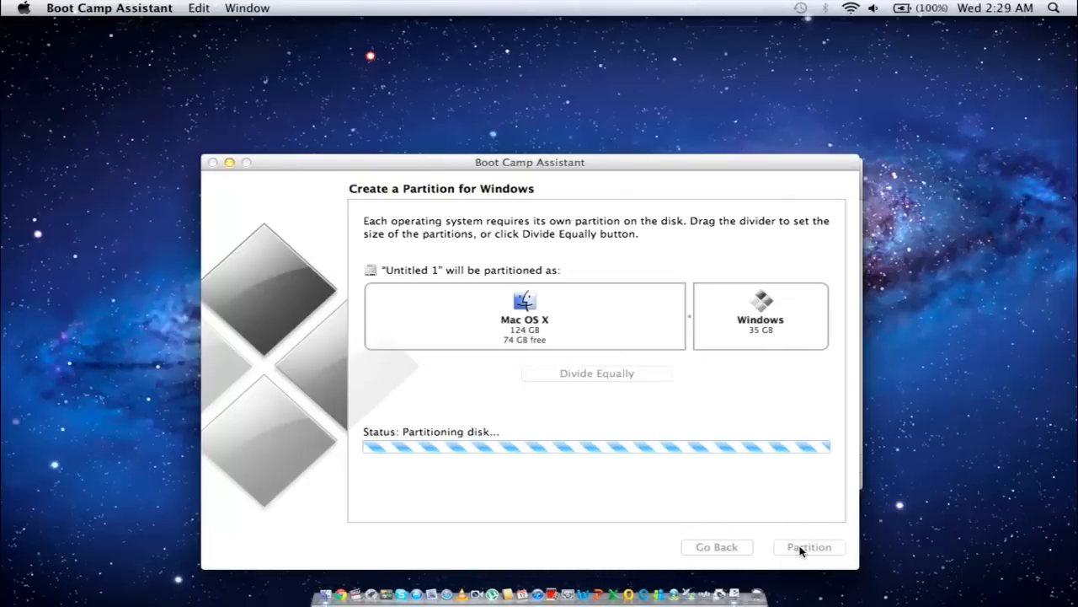
- Wait for disk partitioning to finish and reach the Start Windows Installation page
click(808, 547)
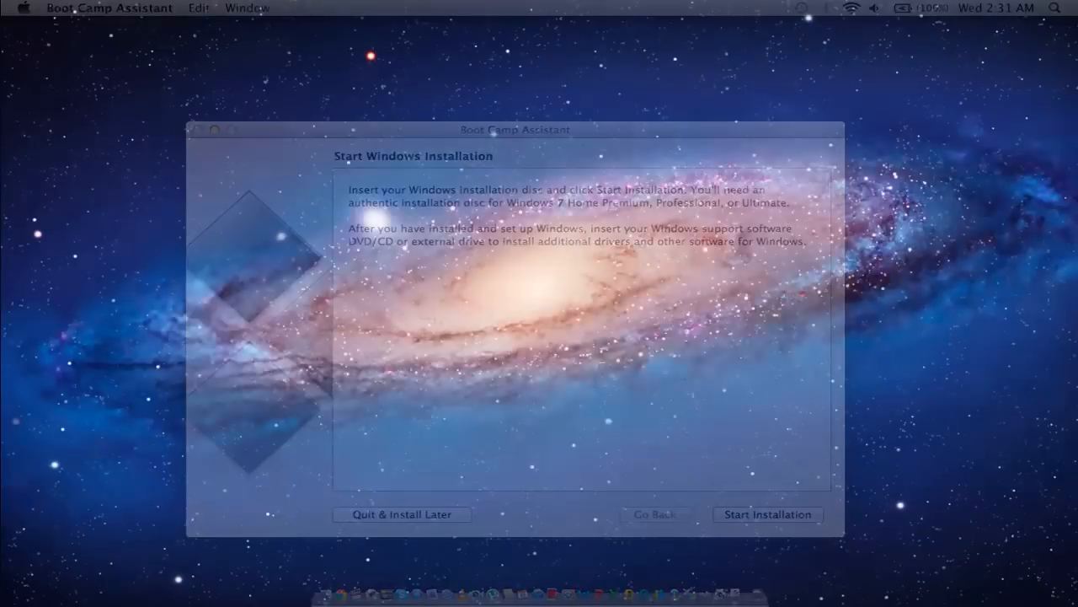
- Start the Windows installation to reach the Windows Setup partition list with BOOTCAMP
click(766, 514)
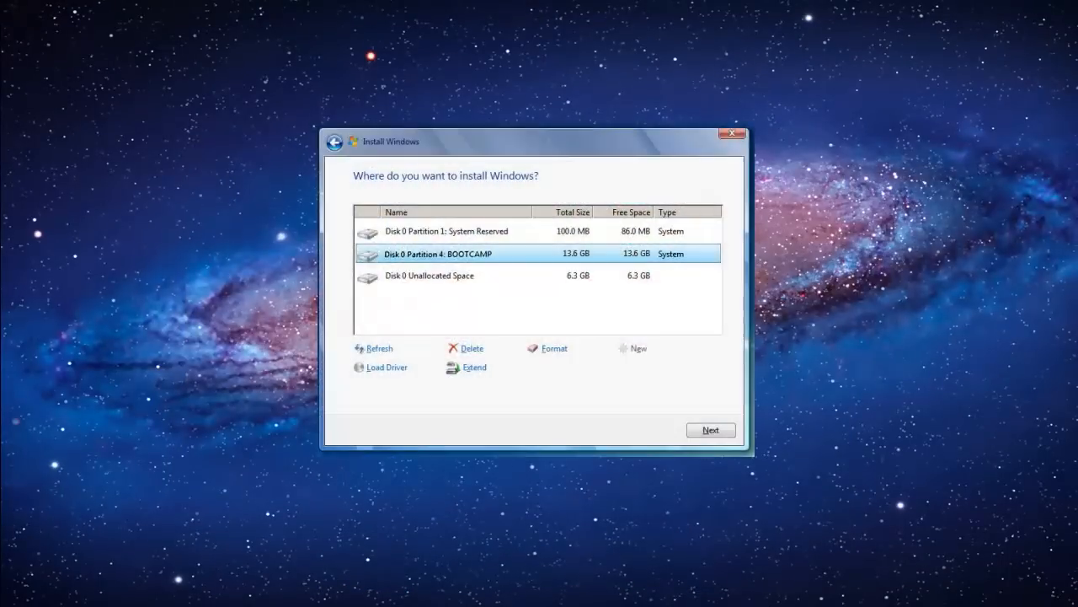